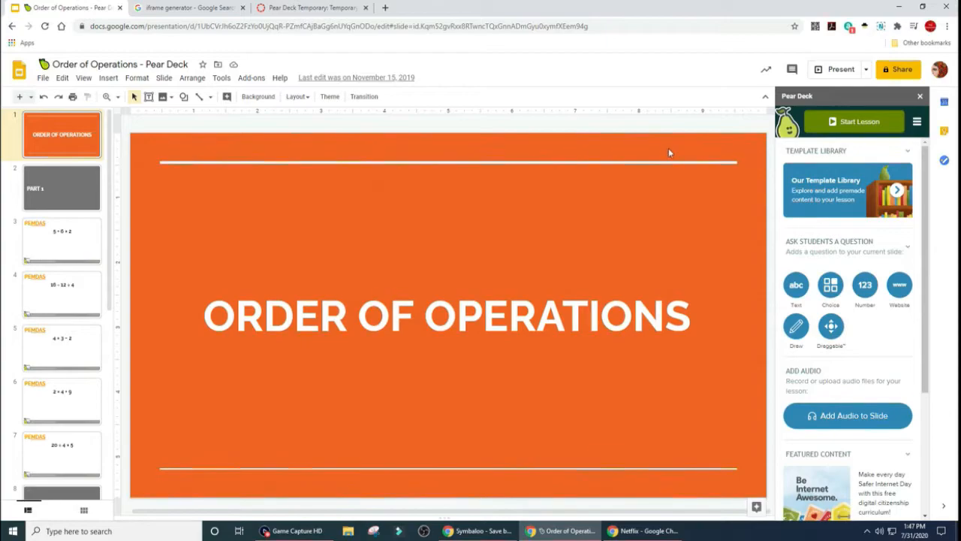
{"action": "mouse_move", "coordinate": [559, 161]}
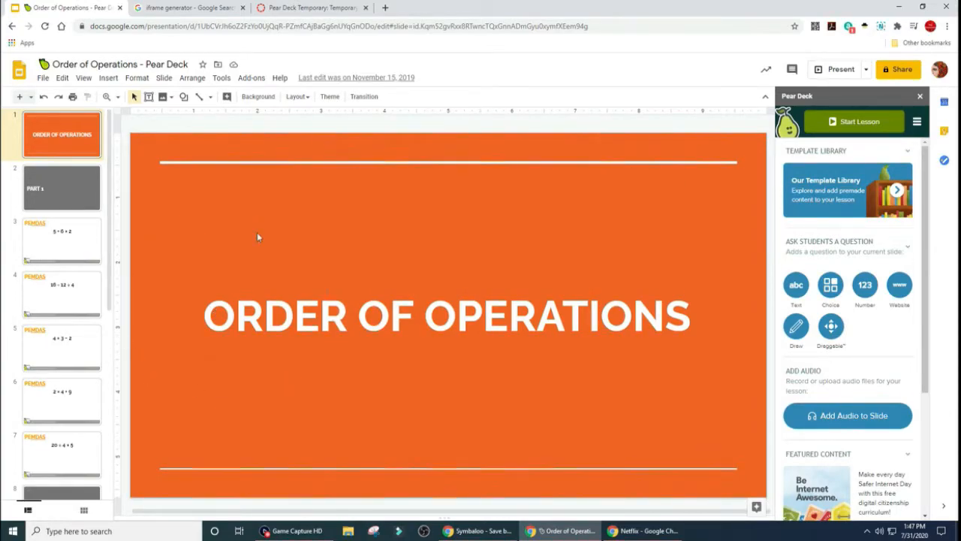
{"action": "mouse_move", "coordinate": [278, 220]}
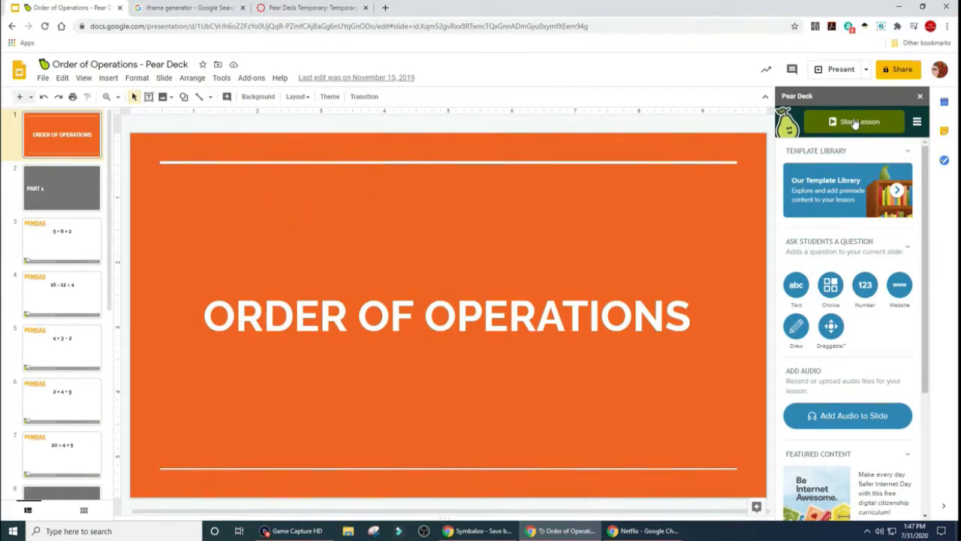
- Start the Order of Operations Pear Deck lesson as a Student-Paced Activity
{"action": "left_click", "coordinate": [853, 121]}
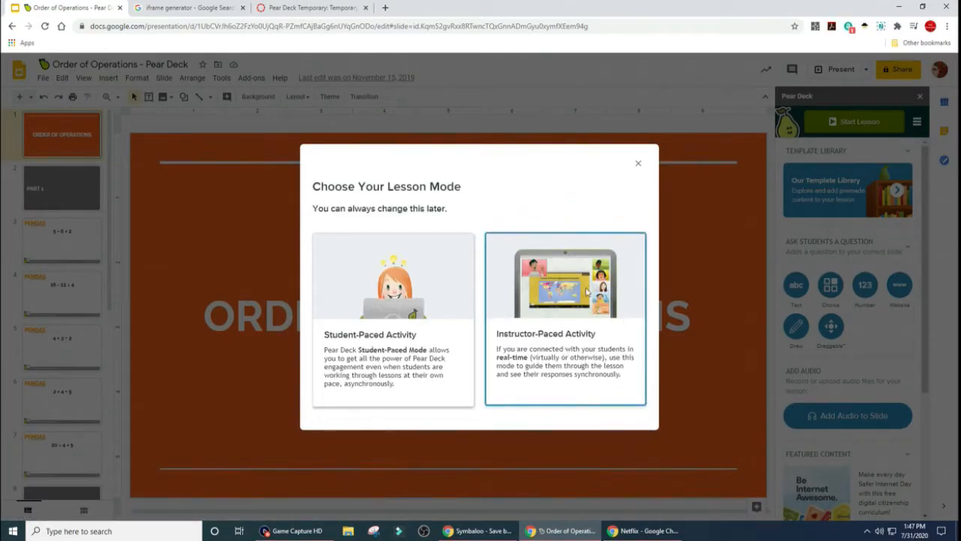
{"action": "left_click", "coordinate": [393, 319]}
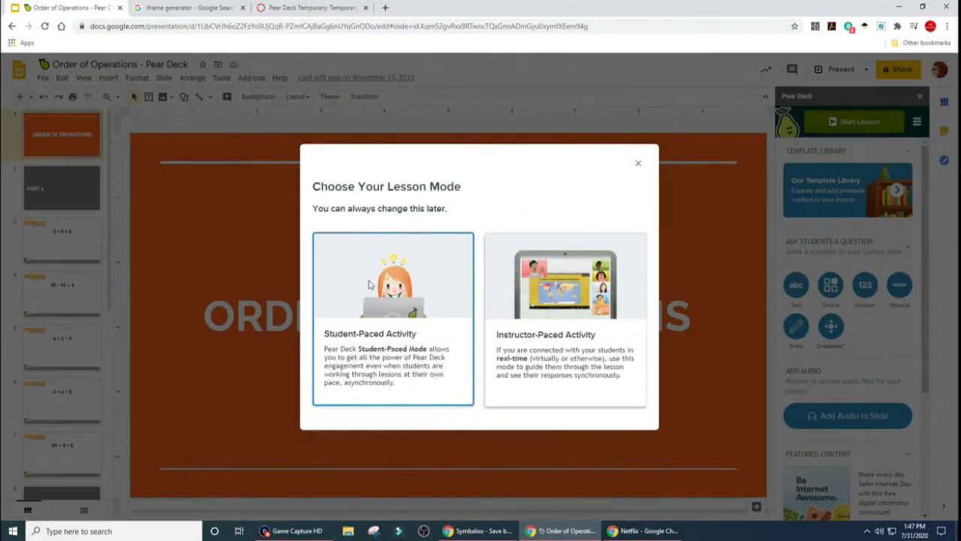
{"action": "left_click", "coordinate": [392, 319]}
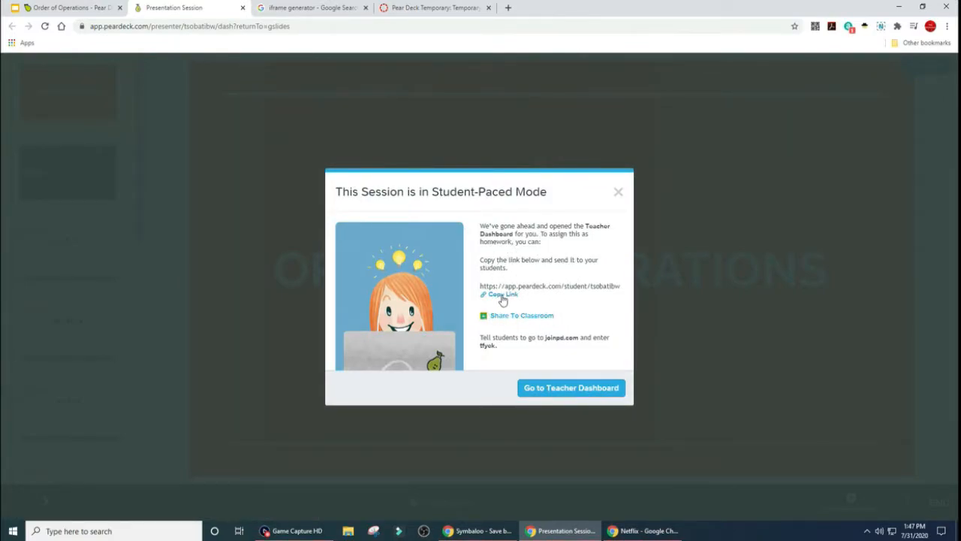
- Copy the session's student link and switch to the iframe generator search results
{"action": "left_click", "coordinate": [502, 294]}
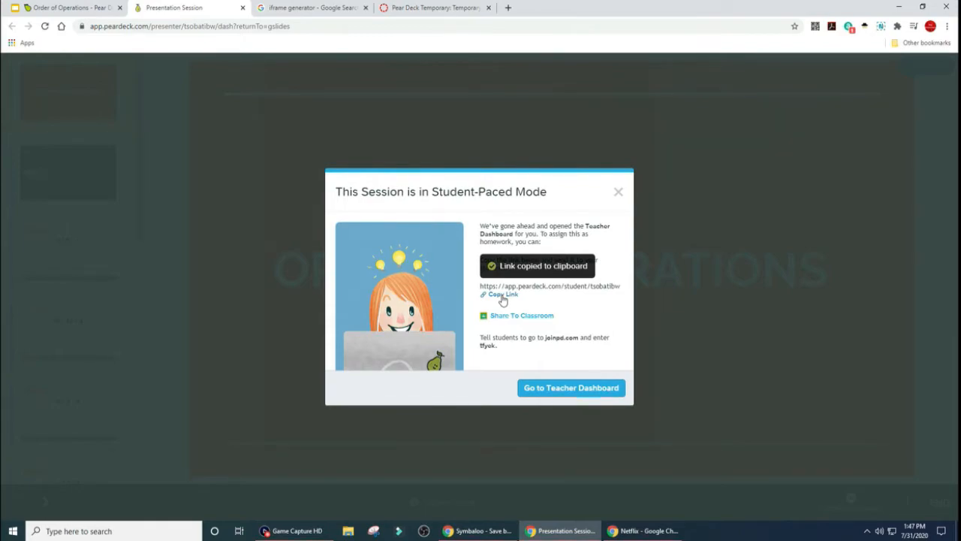
{"action": "left_click", "coordinate": [312, 7]}
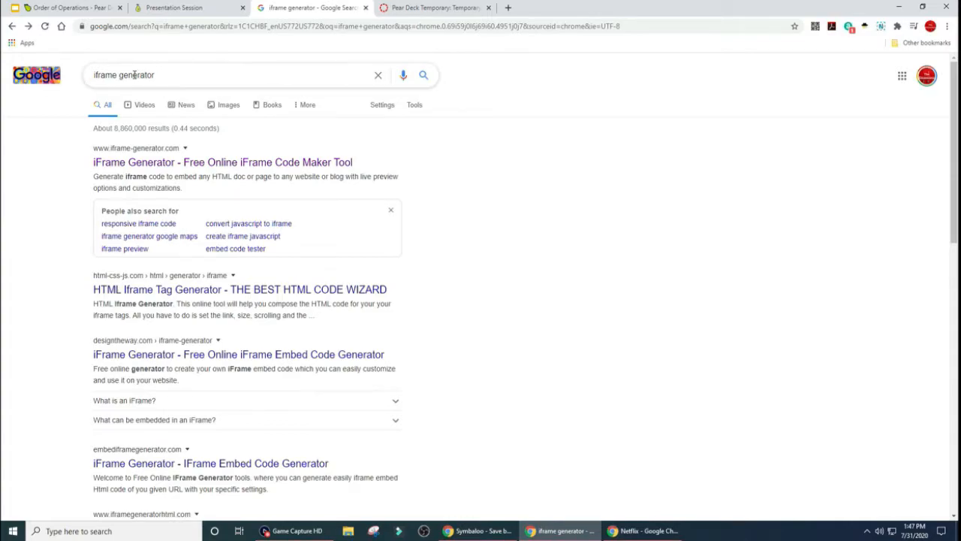
{"action": "mouse_move", "coordinate": [124, 159]}
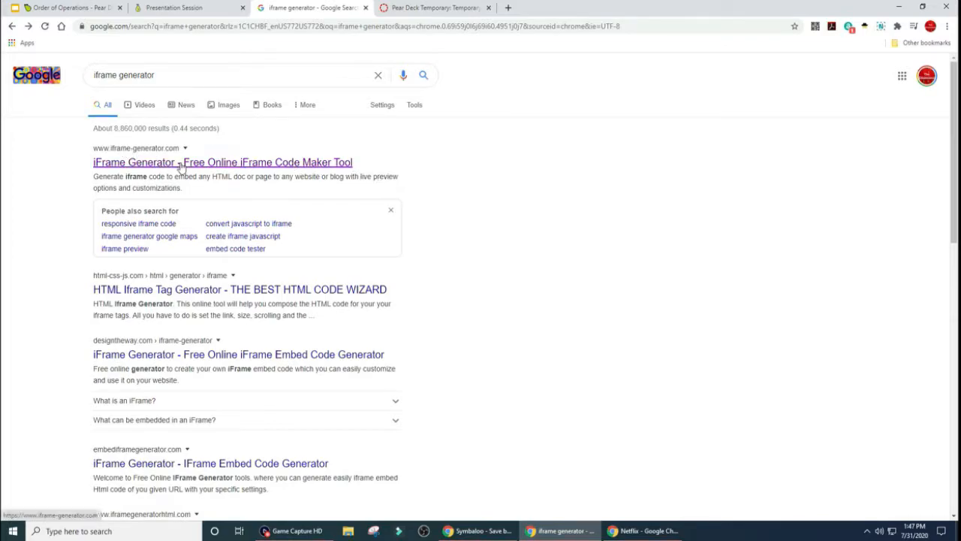
{"action": "mouse_move", "coordinate": [111, 156]}
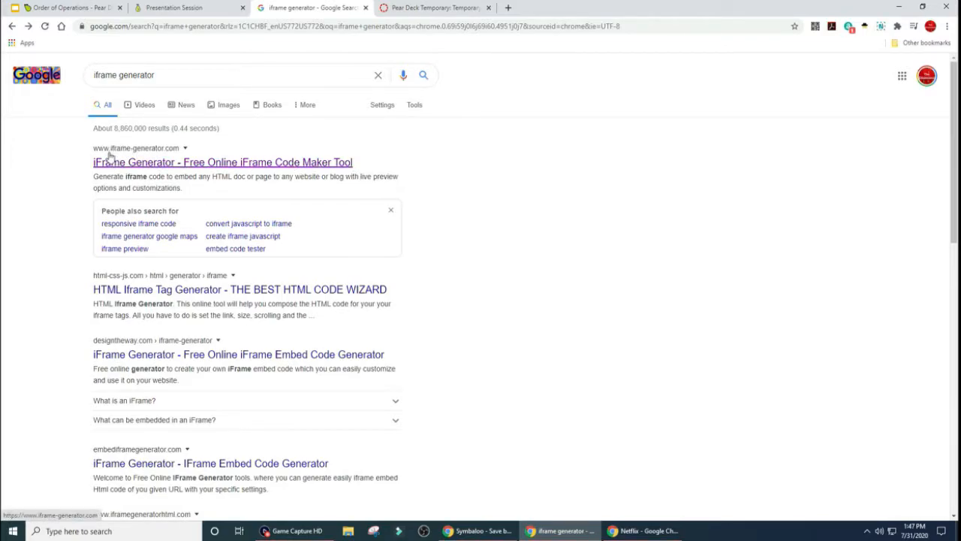
{"action": "mouse_move", "coordinate": [164, 165]}
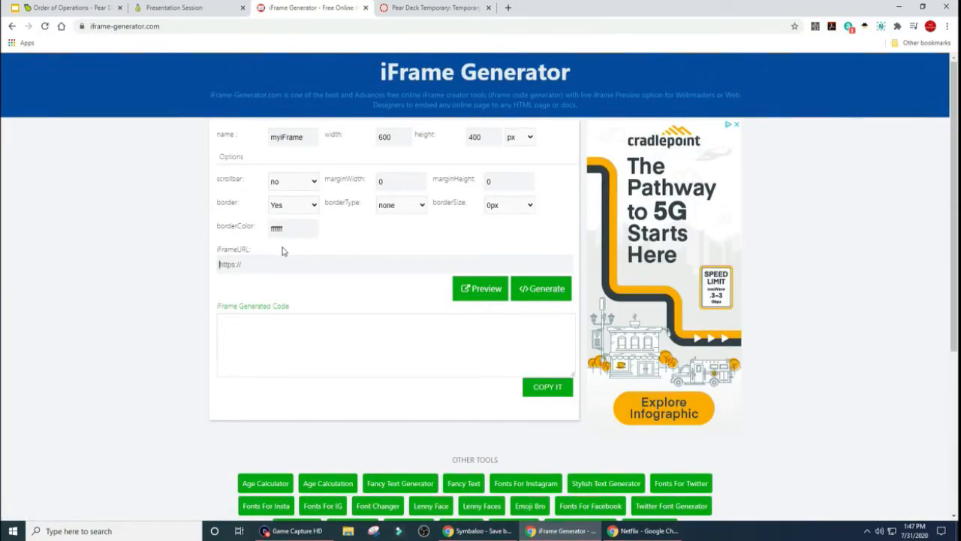
{"action": "type", "text": "https://app.peardeck.com/student/tsobatibw"}
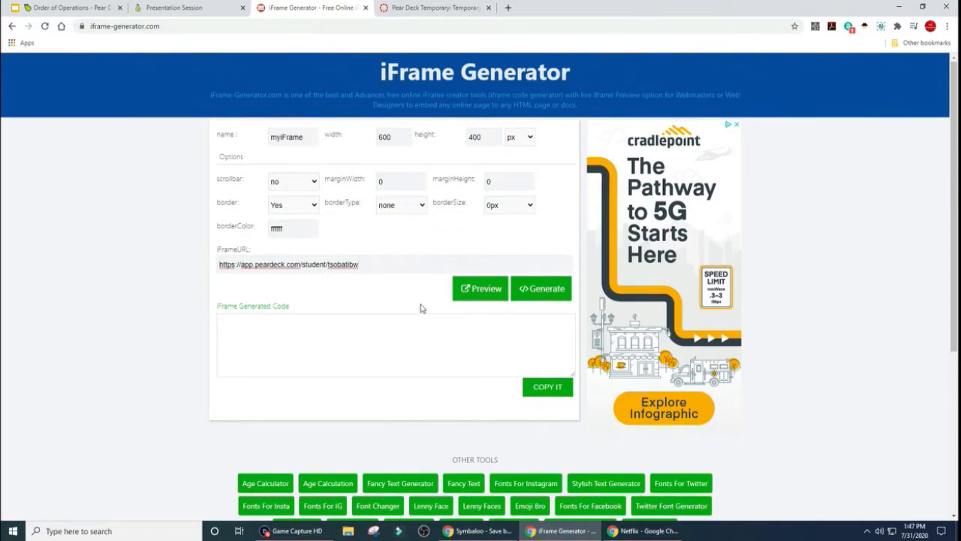
{"action": "mouse_move", "coordinate": [542, 288]}
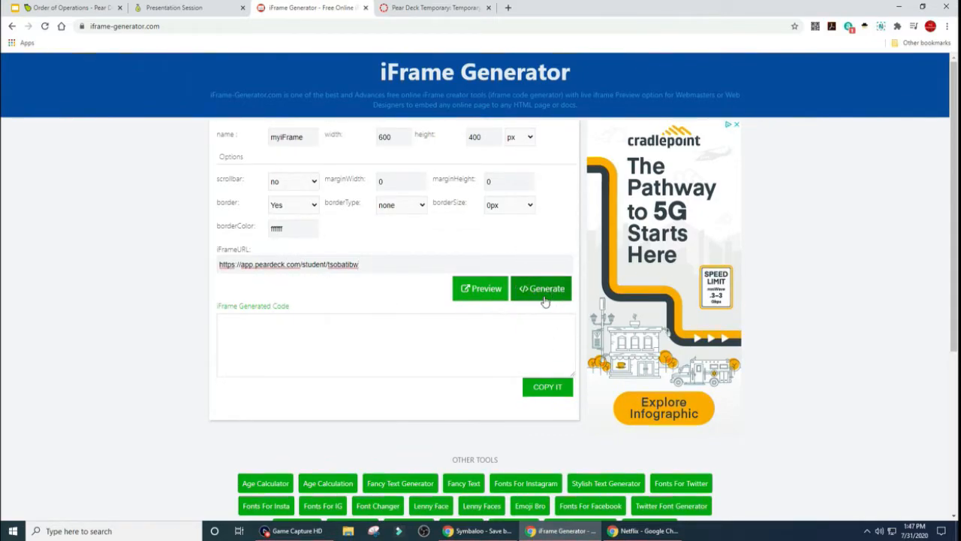
{"action": "left_click", "coordinate": [541, 288]}
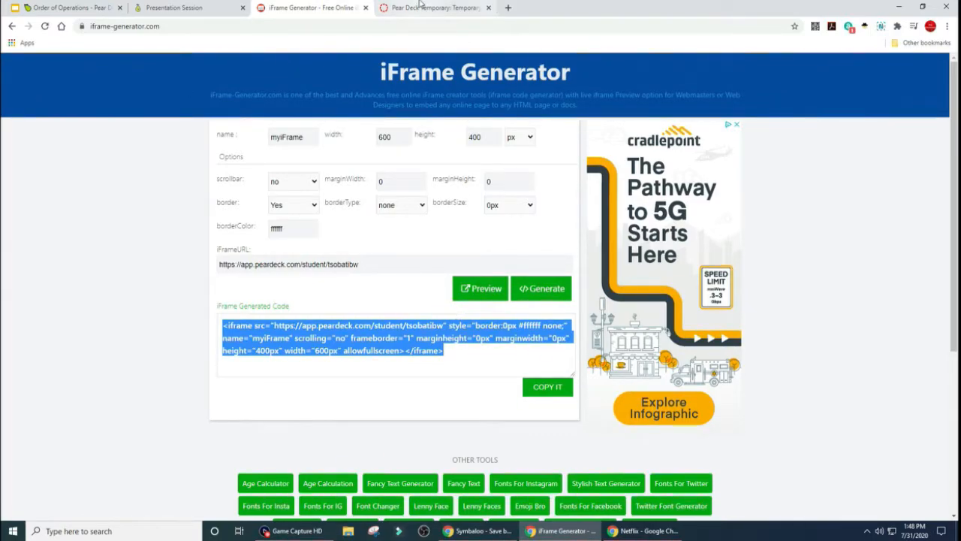
- Paste the iframe code into the Pear Deck Temporary page's HTML view and save
{"action": "left_click", "coordinate": [431, 8]}
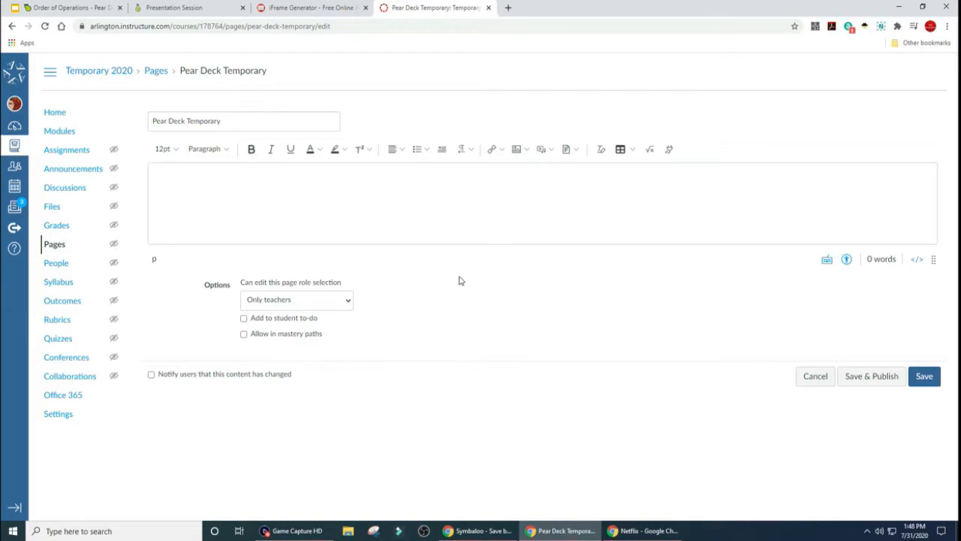
{"action": "mouse_move", "coordinate": [285, 198]}
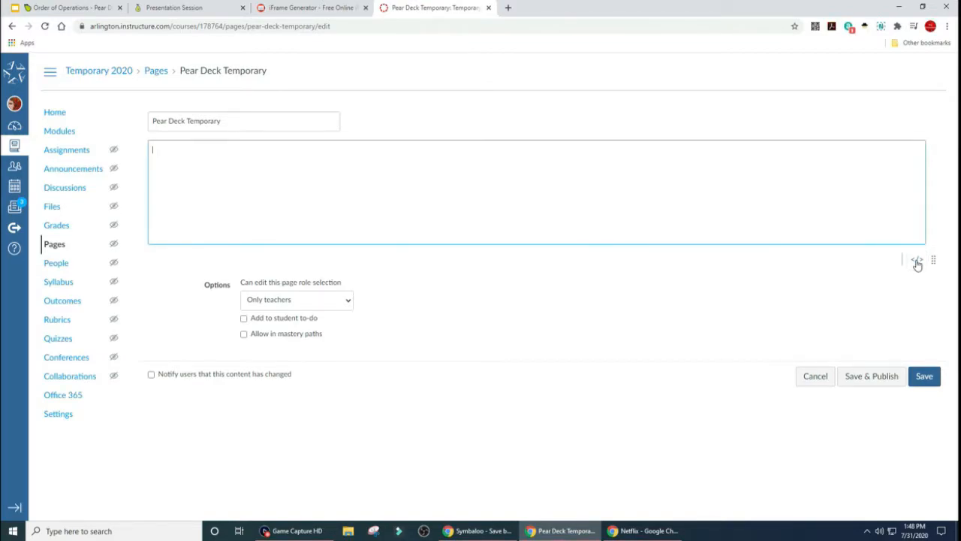
{"action": "left_click", "coordinate": [916, 260]}
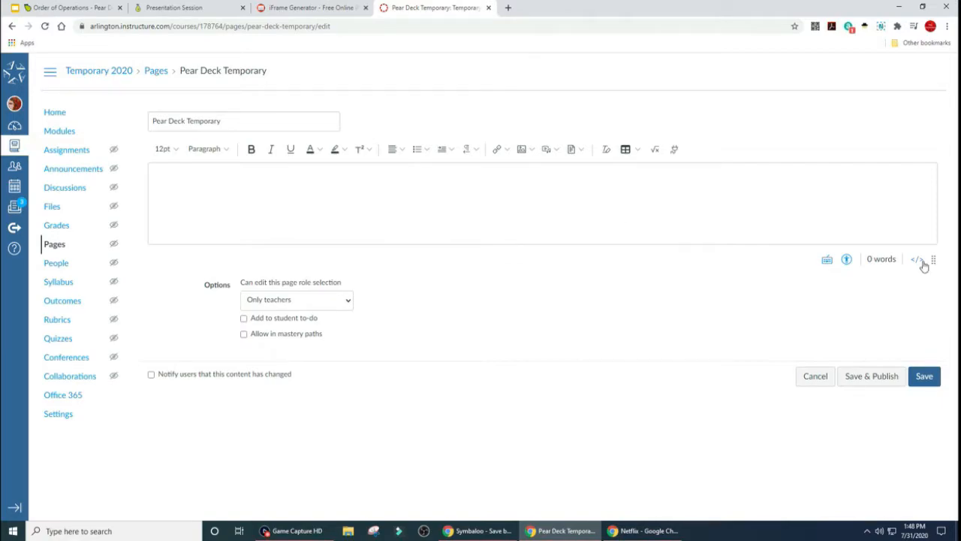
{"action": "left_click", "coordinate": [243, 156]}
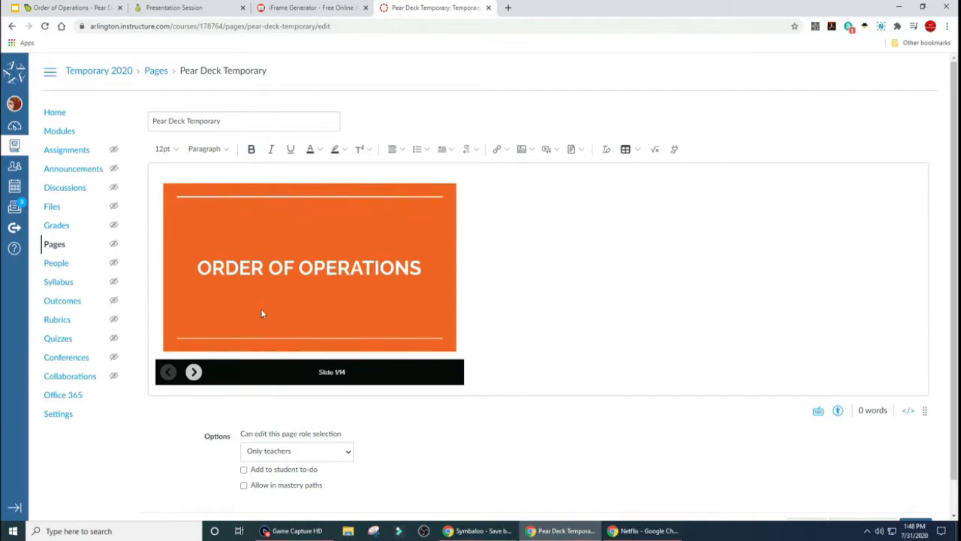
{"action": "left_click", "coordinate": [907, 411]}
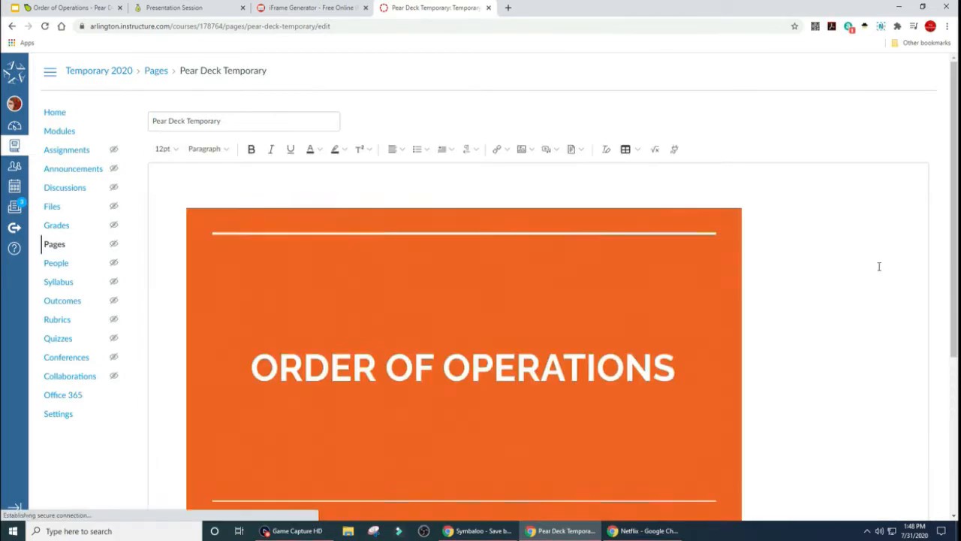
{"action": "scroll", "scroll_direction": "down", "scroll_amount": 3}
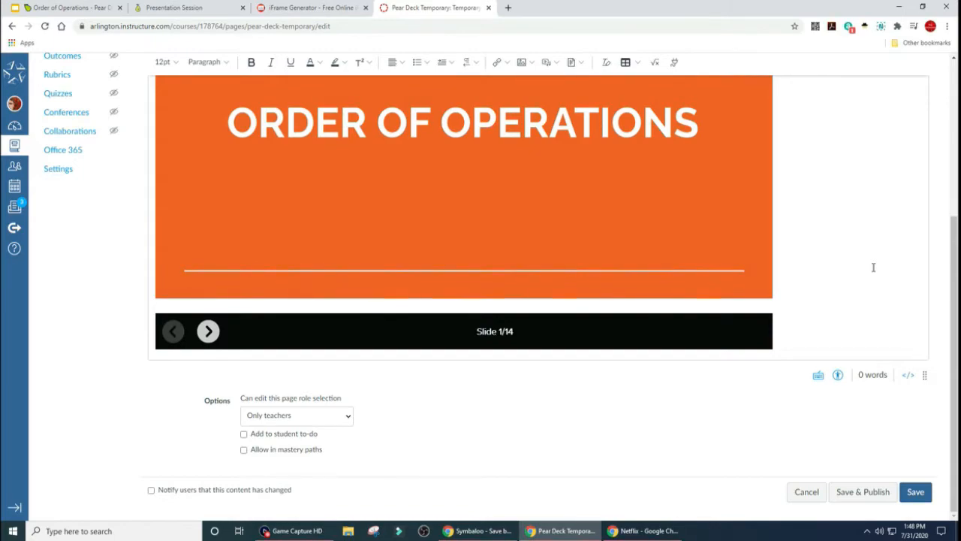
{"action": "left_click", "coordinate": [914, 491]}
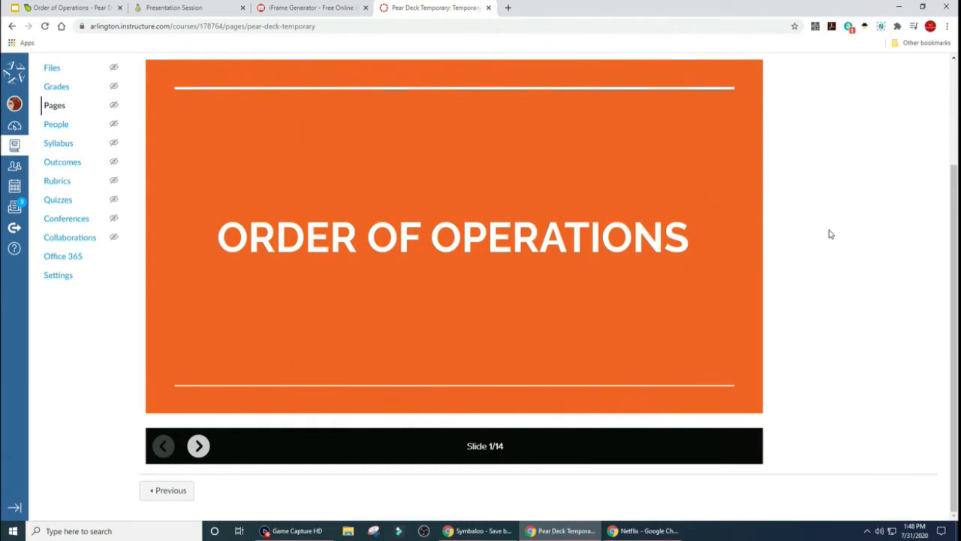
{"action": "mouse_move", "coordinate": [799, 235]}
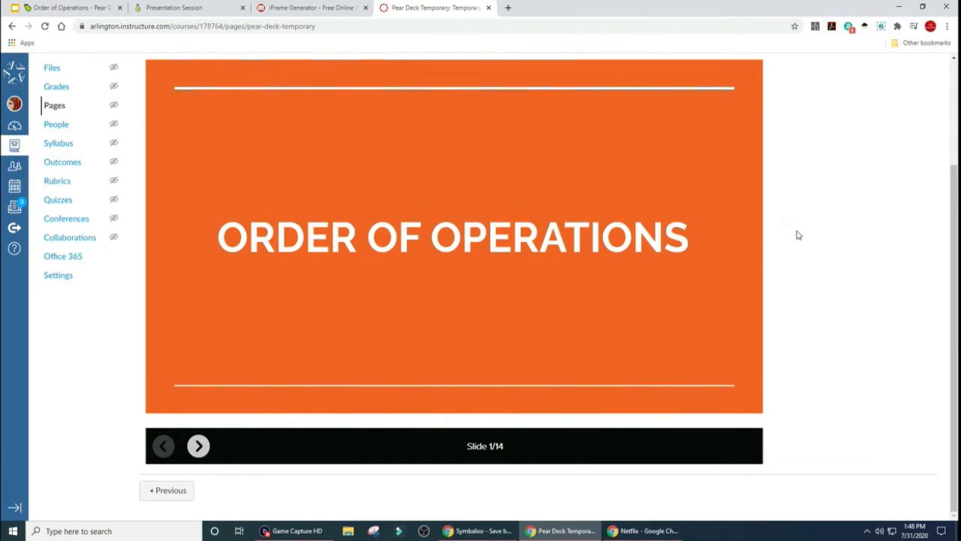
- Advance to slide 3 and draw 6 × 2 = 12, then 5 + 12, with 17 boxed
{"action": "left_click", "coordinate": [199, 445]}
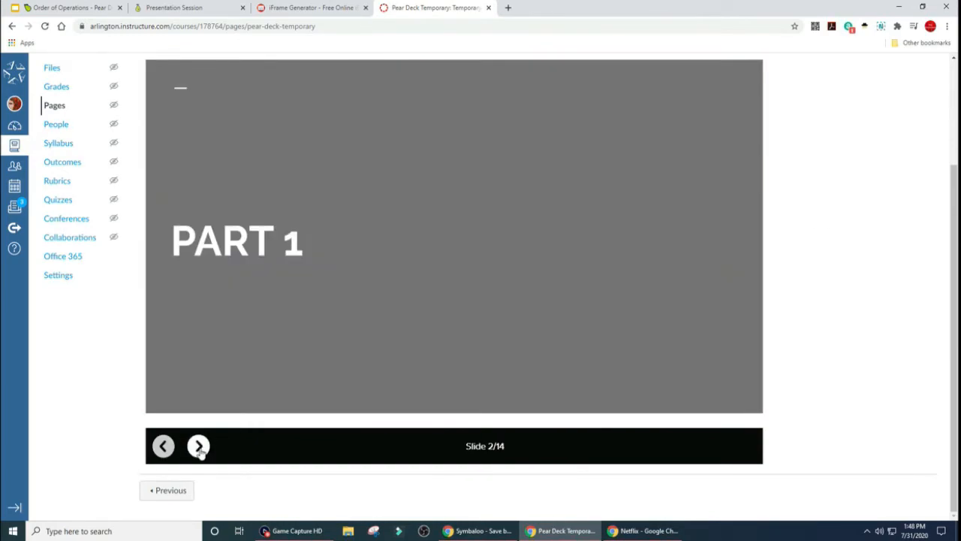
{"action": "left_click", "coordinate": [198, 445]}
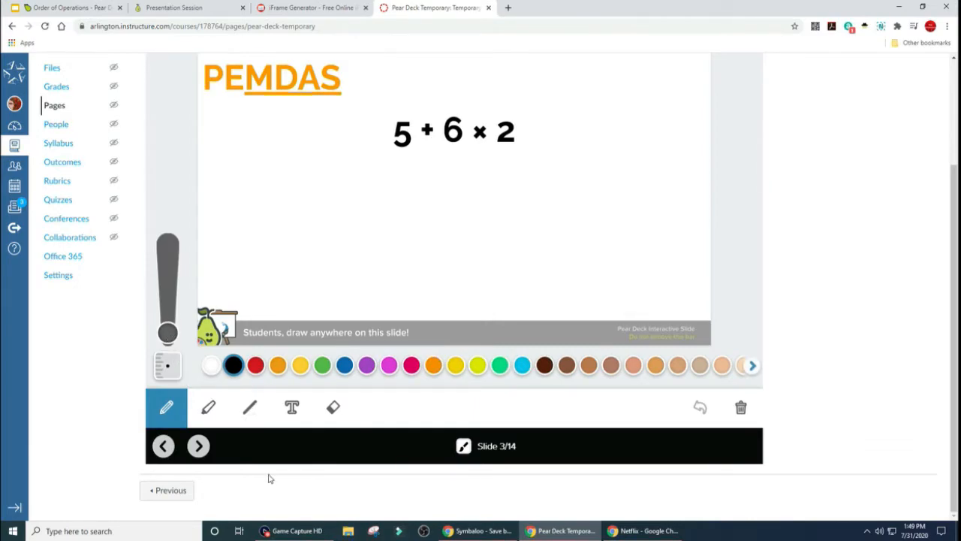
{"action": "left_click_drag", "start_coordinate": [447, 154], "coordinate": [517, 152]}
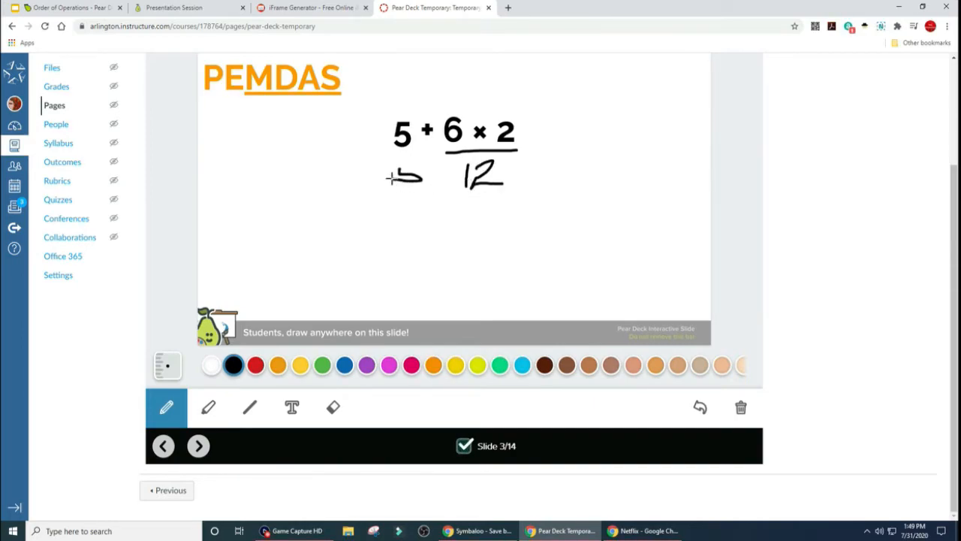
{"action": "left_click_drag", "start_coordinate": [395, 176], "coordinate": [432, 173]}
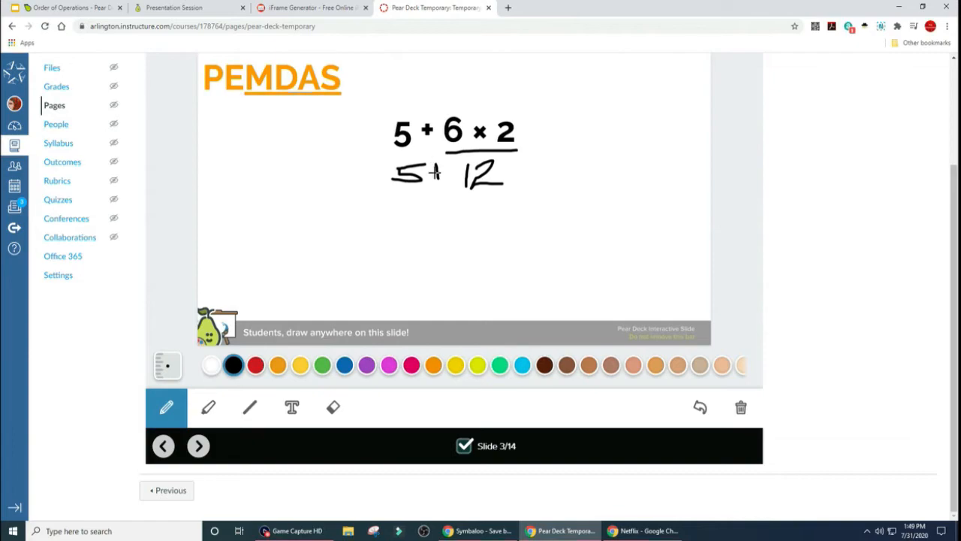
{"action": "left_click_drag", "start_coordinate": [395, 197], "coordinate": [503, 195]}
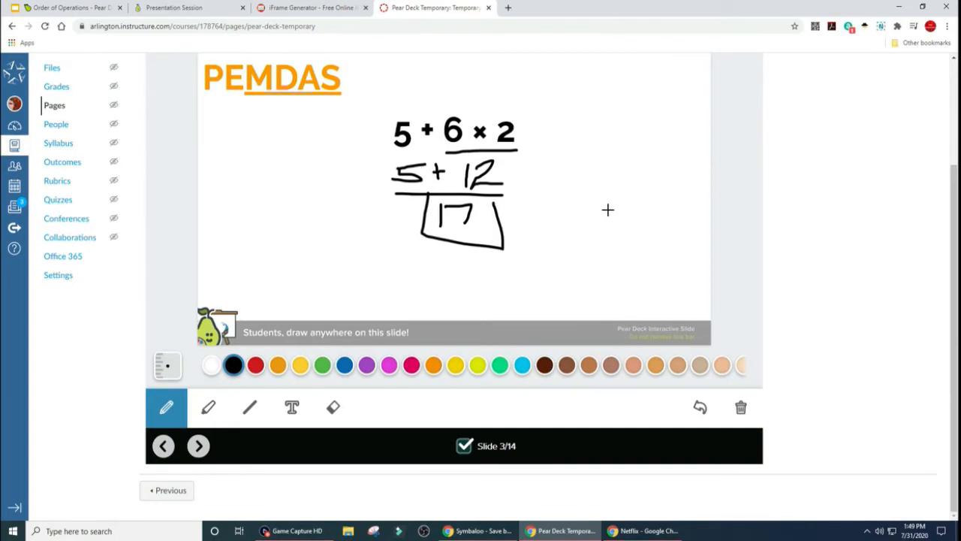
{"action": "mouse_move", "coordinate": [563, 281]}
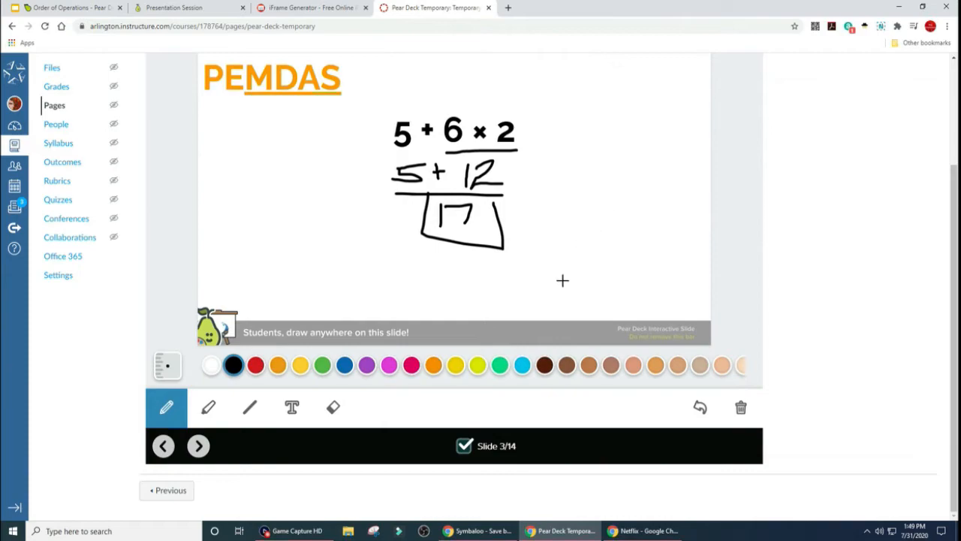